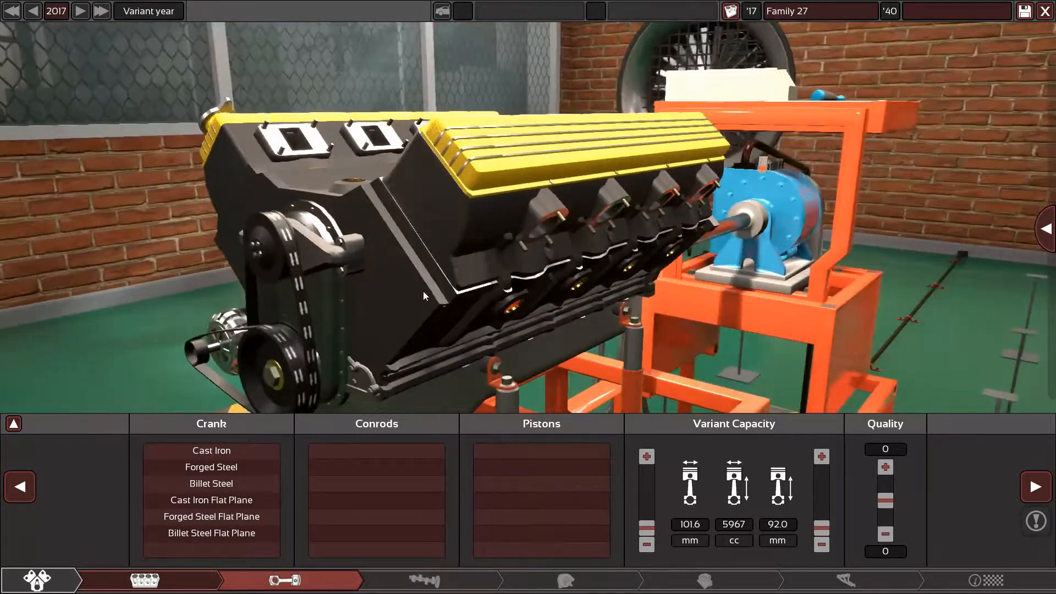
Step: Fit Variant 25 with a cast iron crank, cast conrods and cast pistons
drag(424, 297, 761, 283)
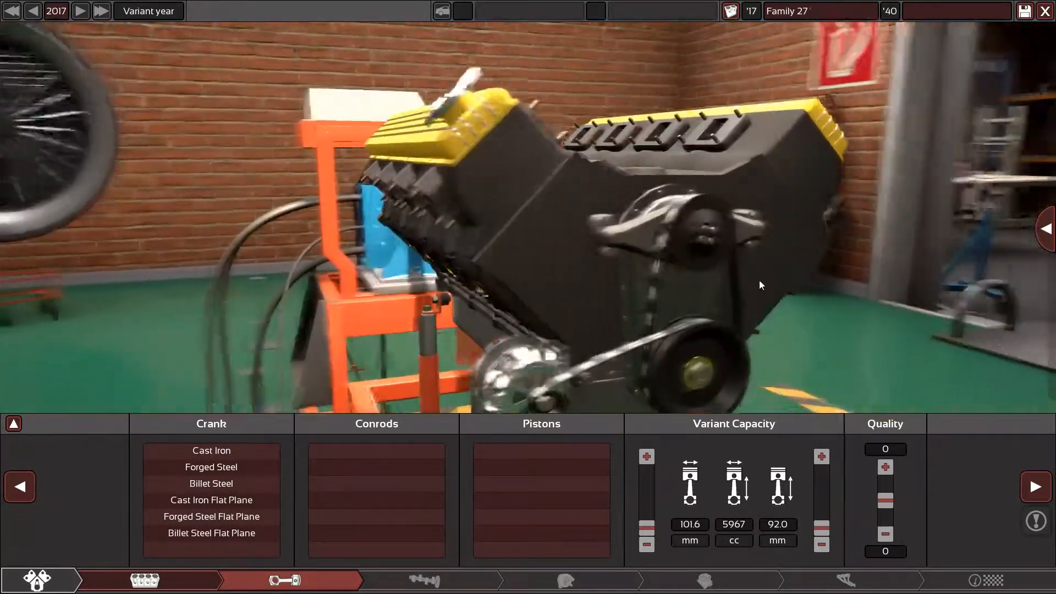
drag(760, 284, 514, 282)
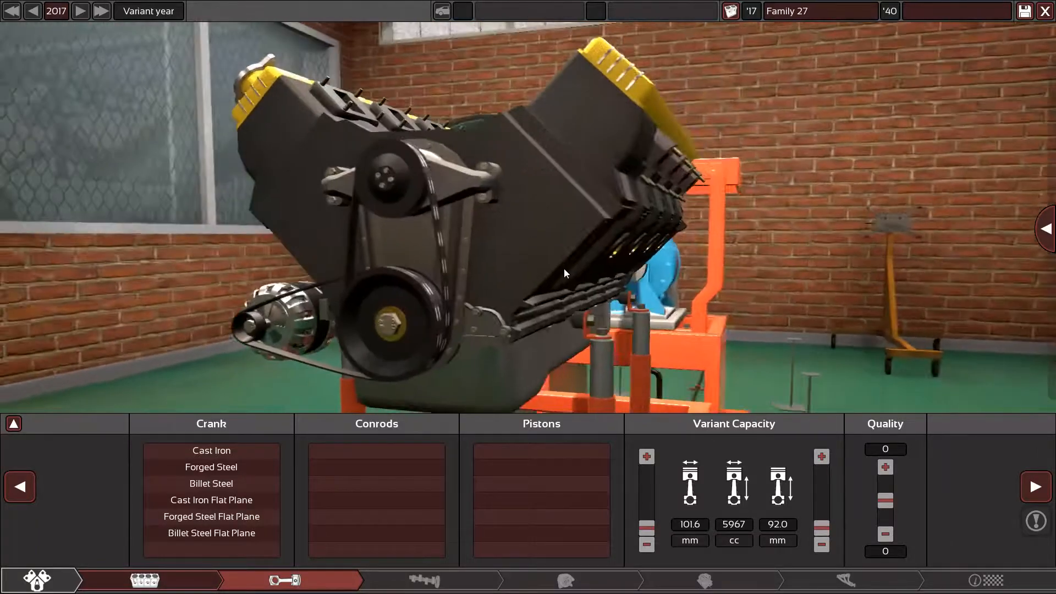
drag(566, 272, 465, 311)
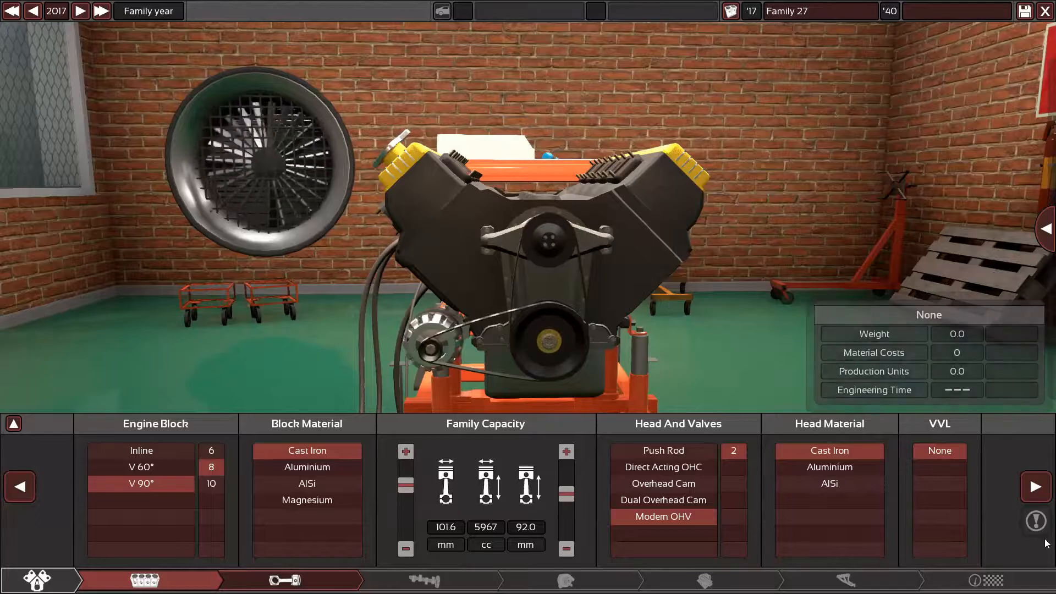
click(283, 580)
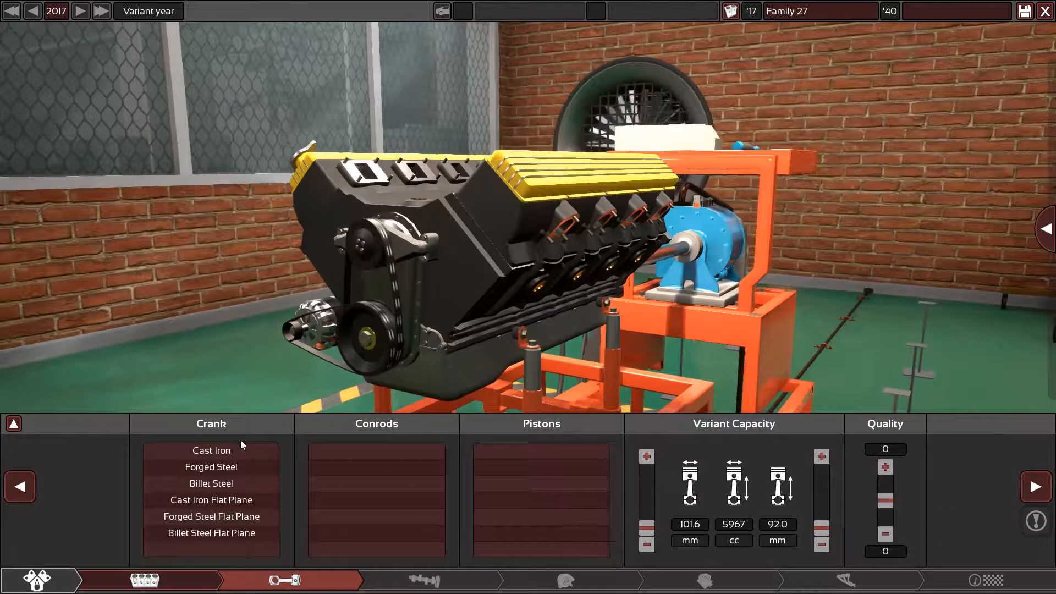
click(210, 450)
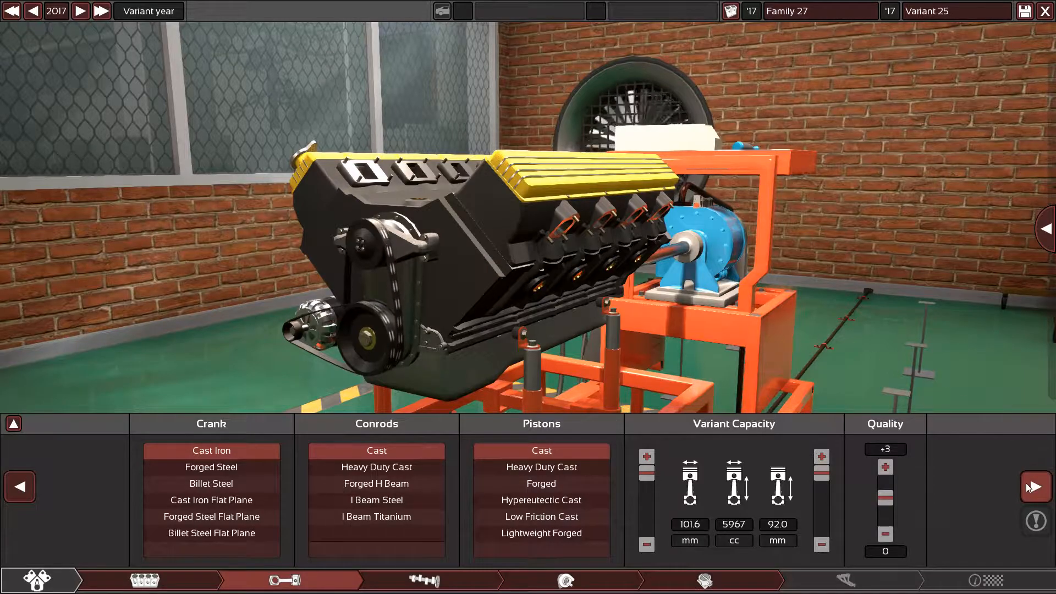
click(423, 580)
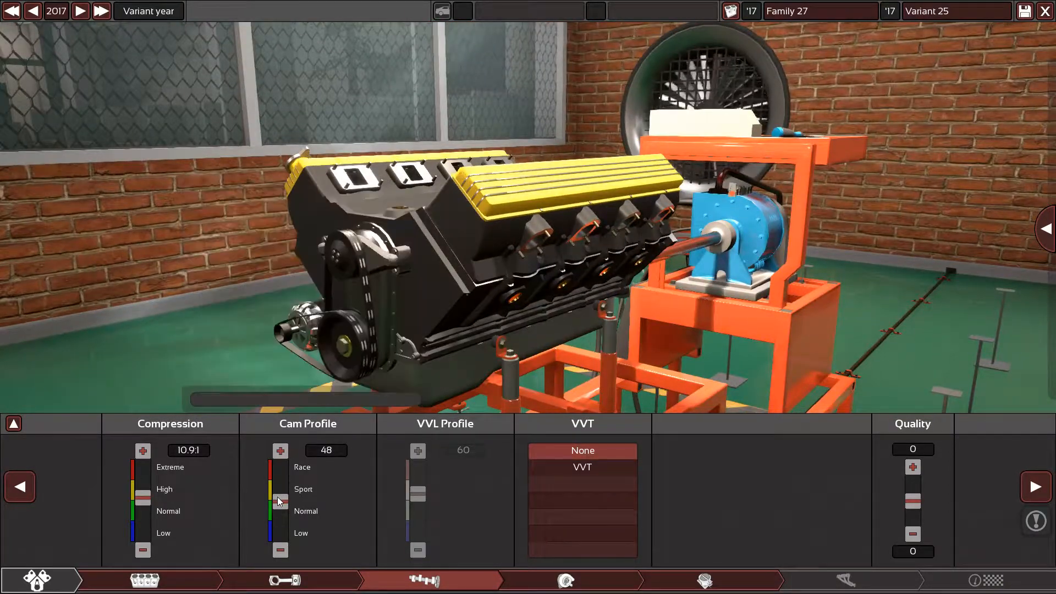
click(279, 450)
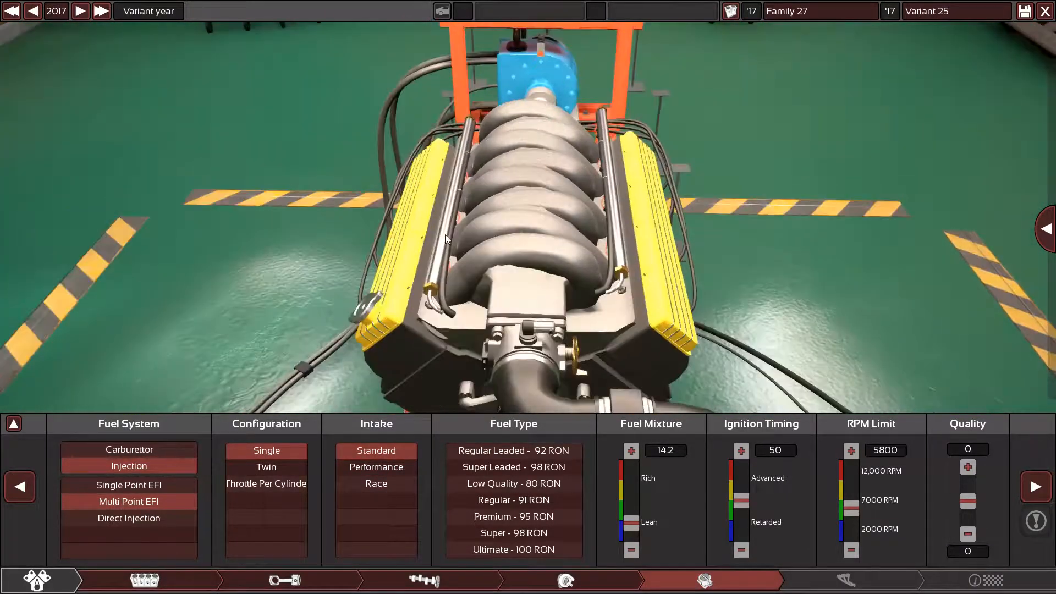
Step: Select regular 91 RON fuel and raise the rev limit to 6500 RPM
click(513, 500)
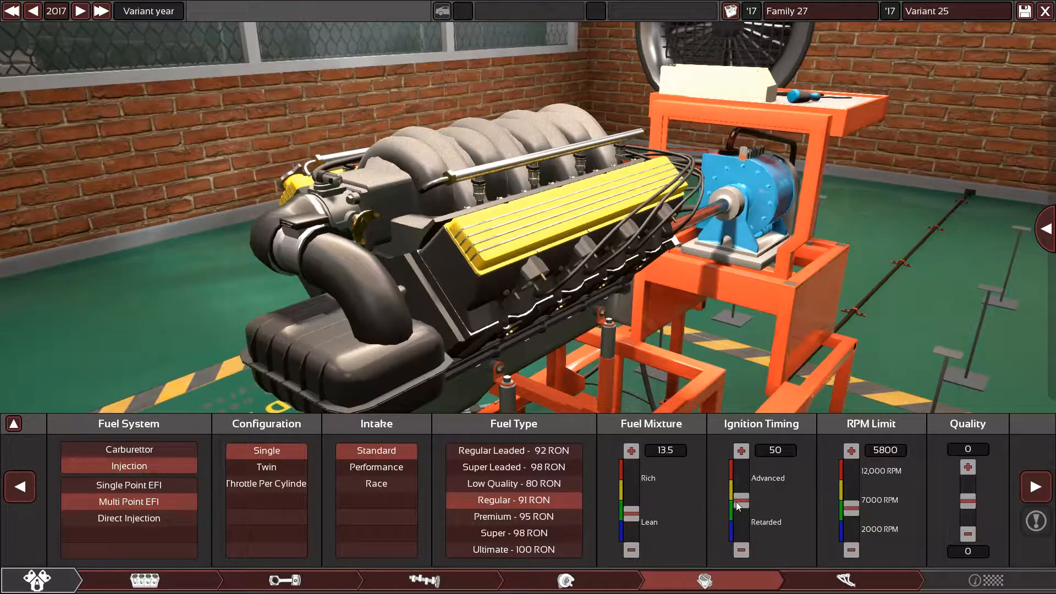
click(850, 451)
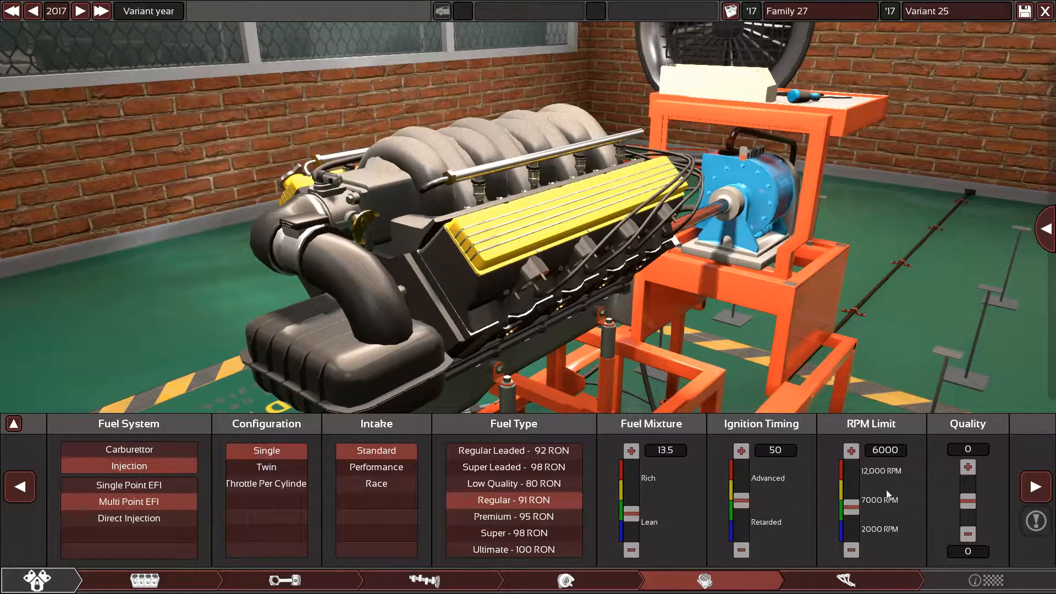
click(967, 466)
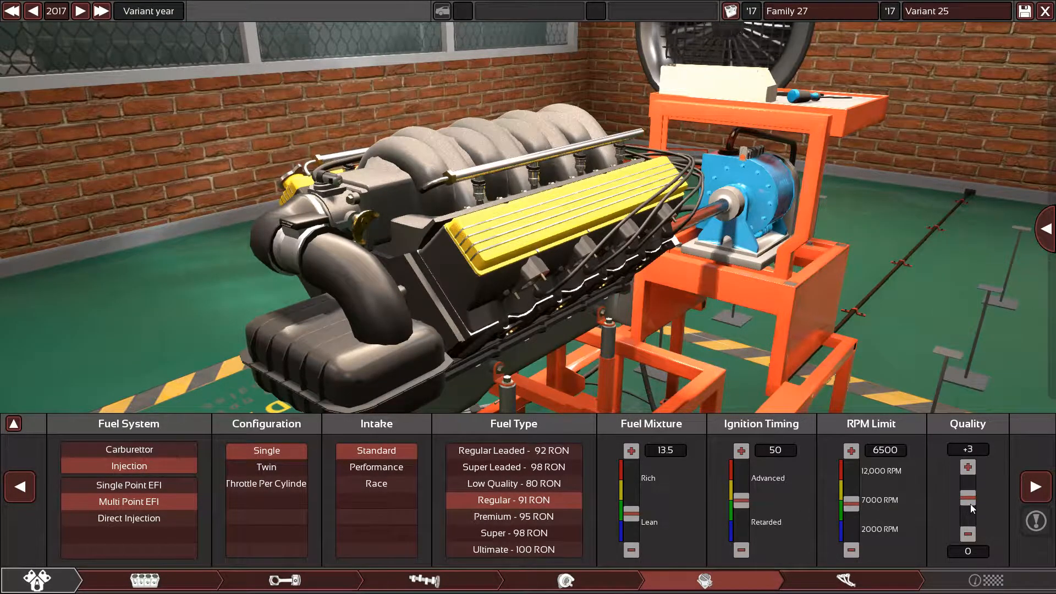
Step: Fit short cast dual exhaust headers with a three-way catalytic converter
click(845, 580)
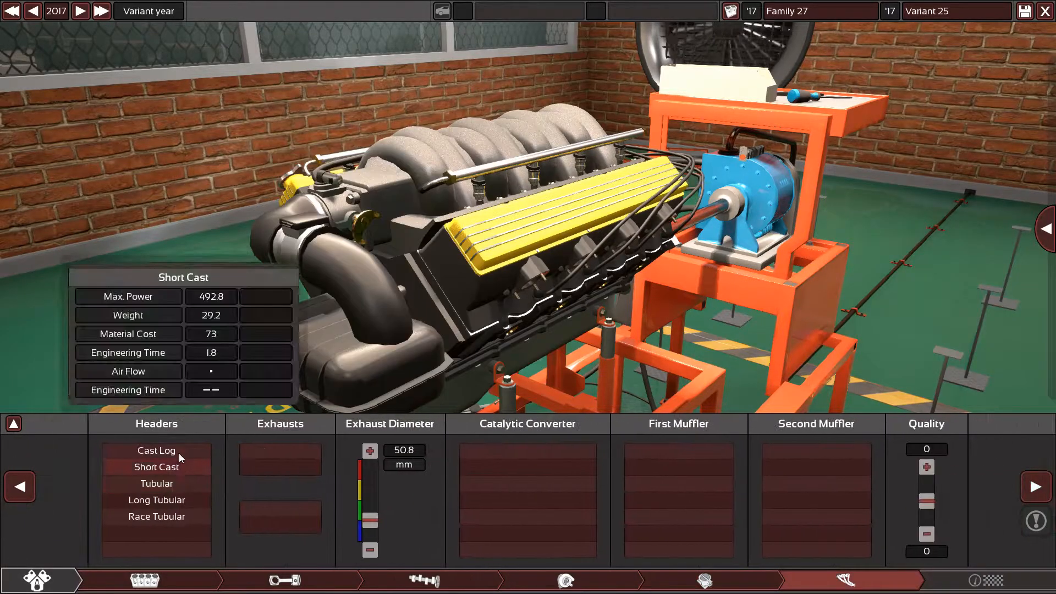
click(155, 467)
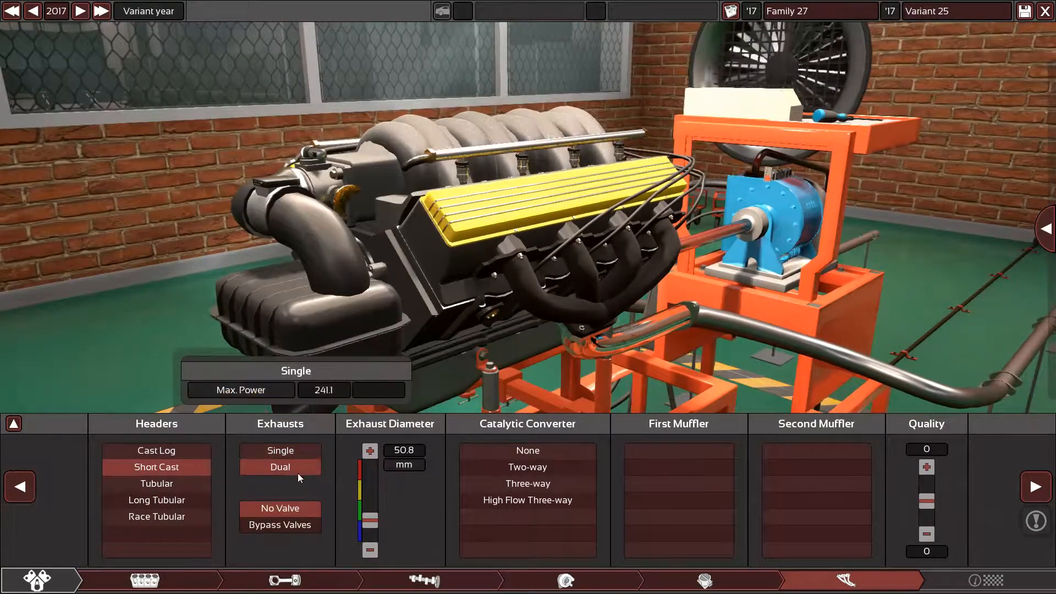
click(528, 484)
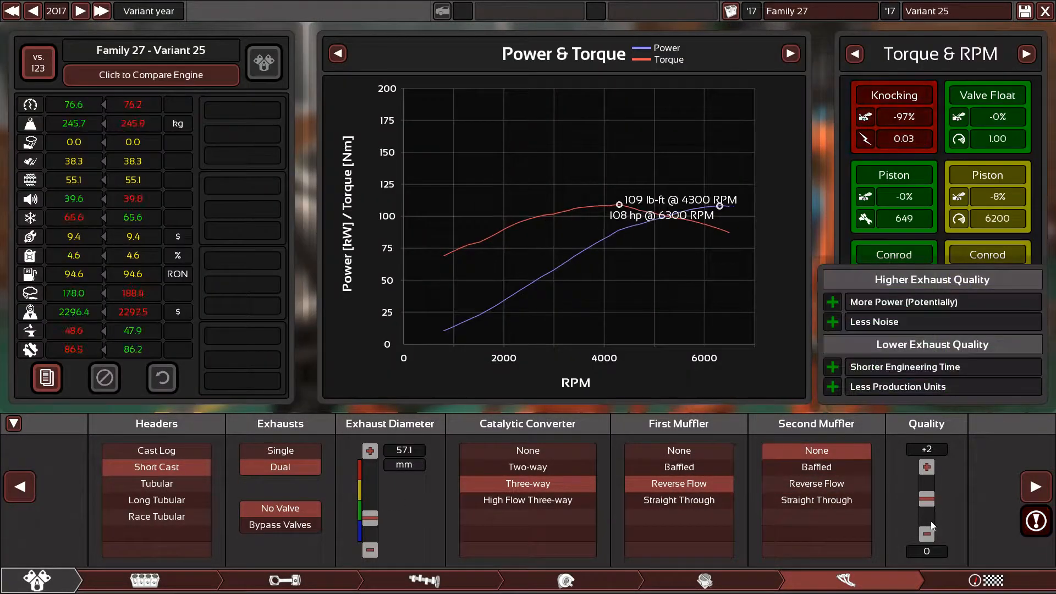
Step: Raise exhaust quality a step, switch to premium 95 RON, and set bottom-end quality to +15
click(925, 467)
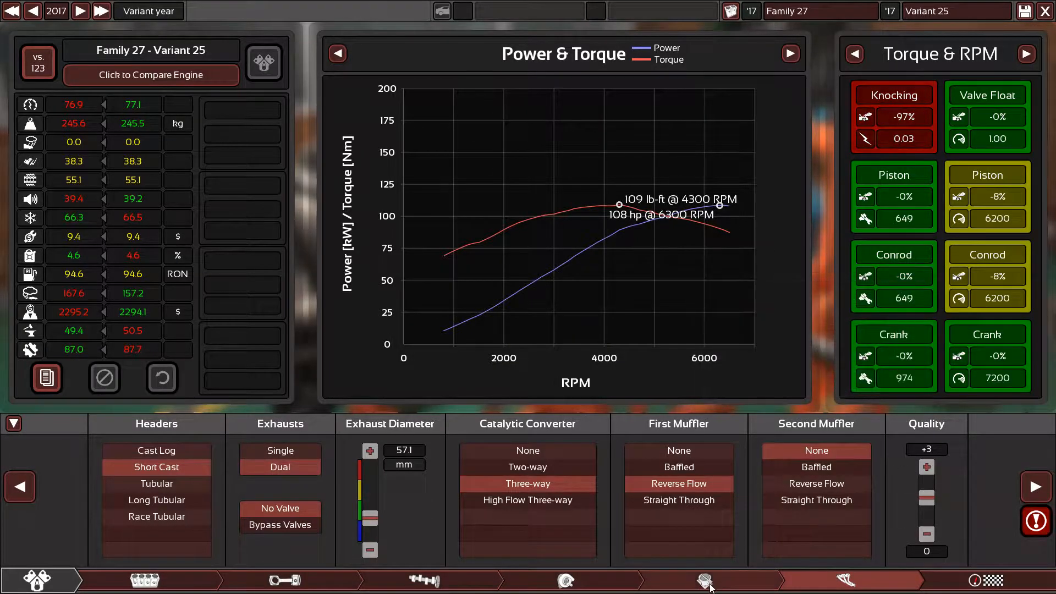
click(705, 581)
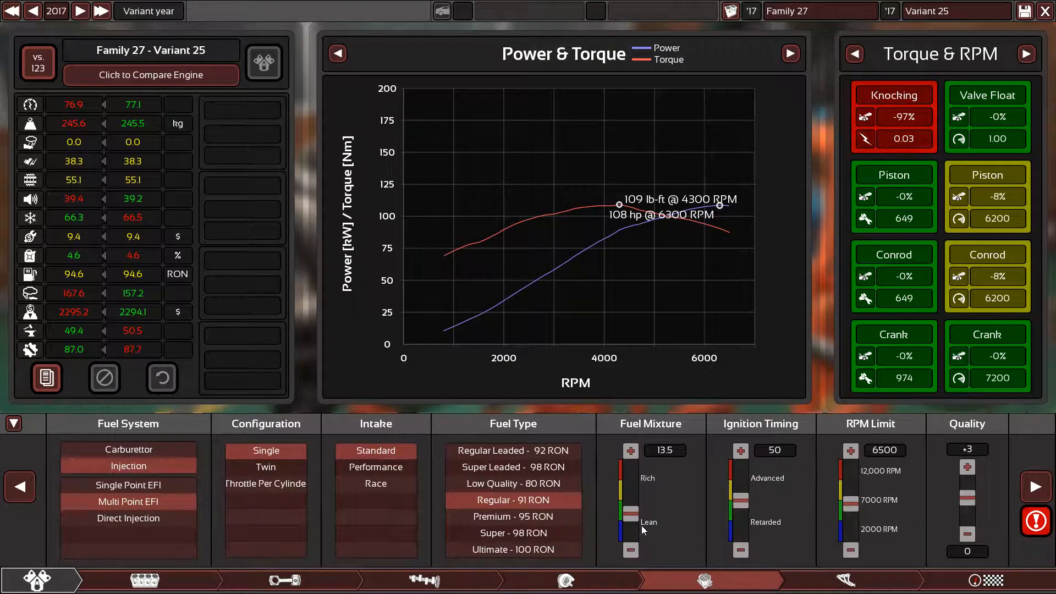
click(512, 517)
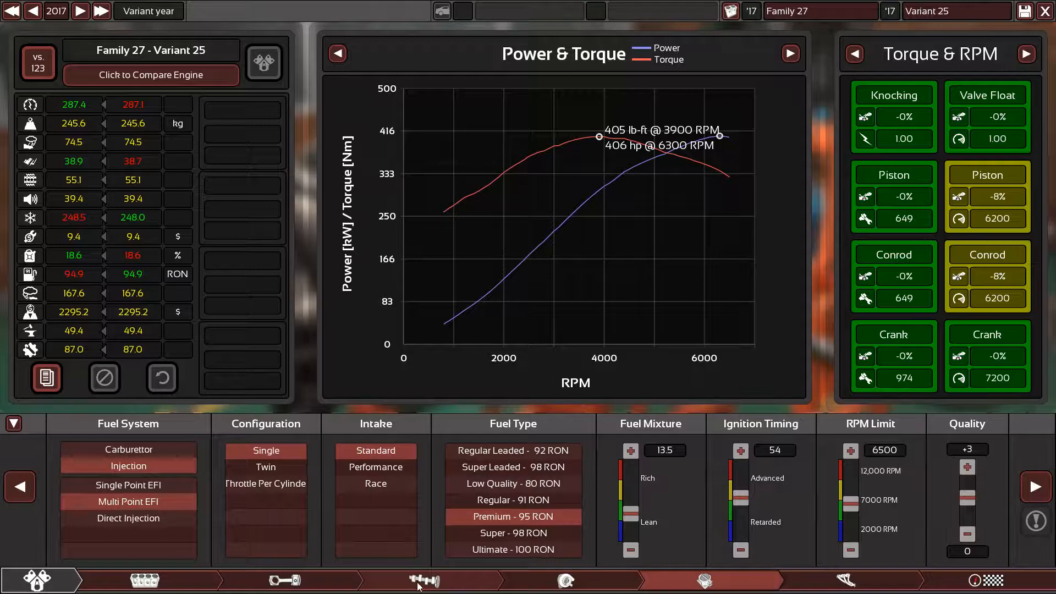
click(424, 579)
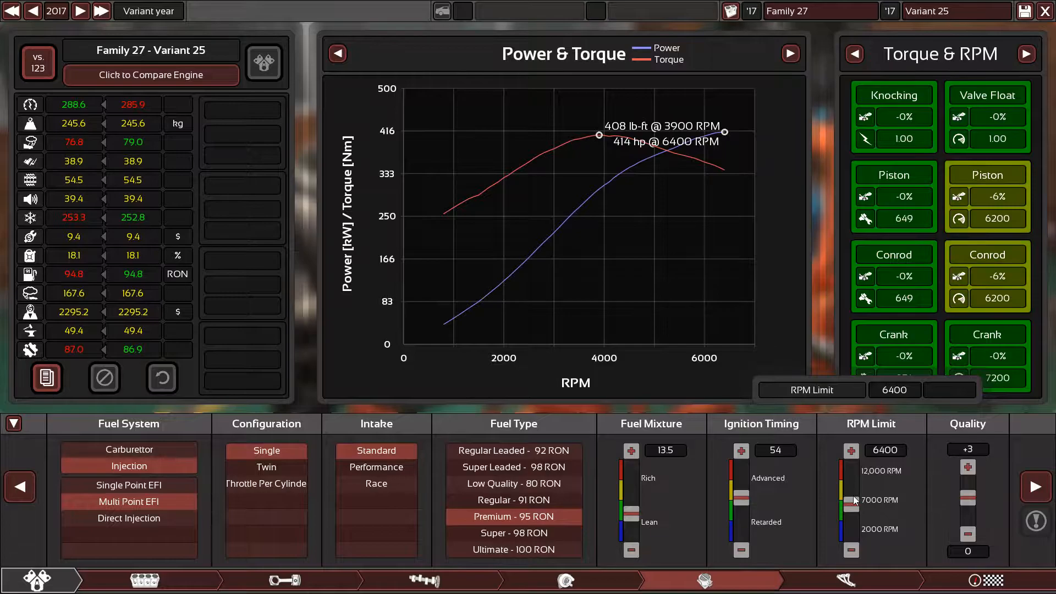
click(283, 581)
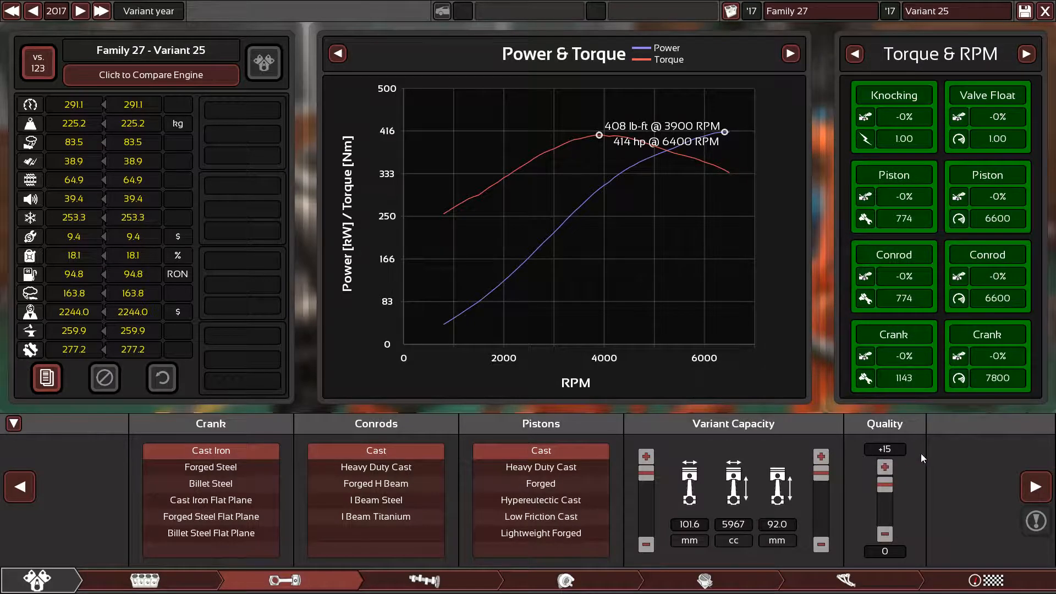
mouse_move(1000, 492)
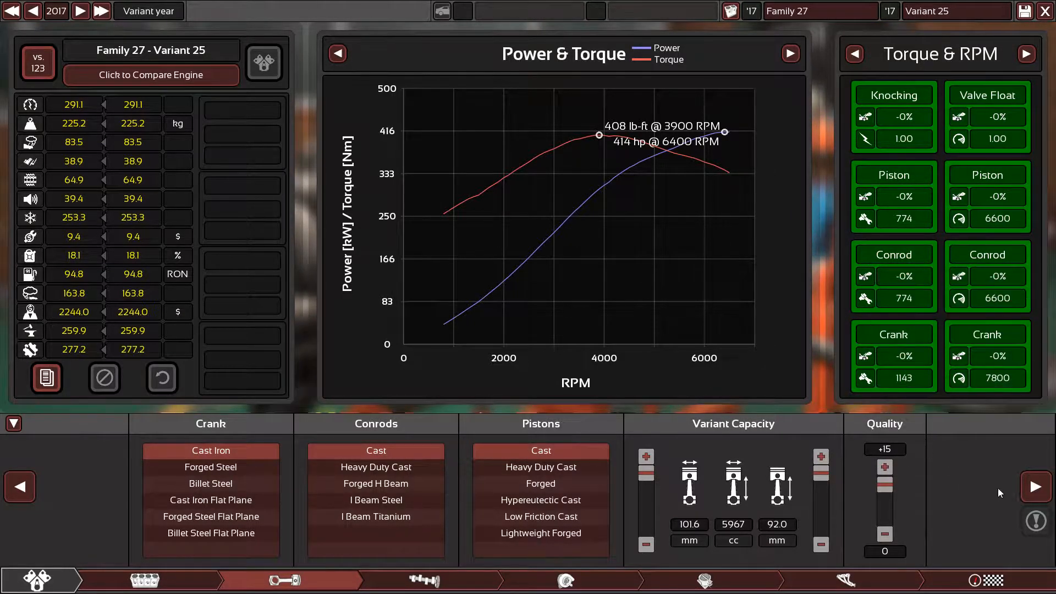
Step: Set a 6500 RPM limit and ignition timing 53, and hide the charts
click(424, 580)
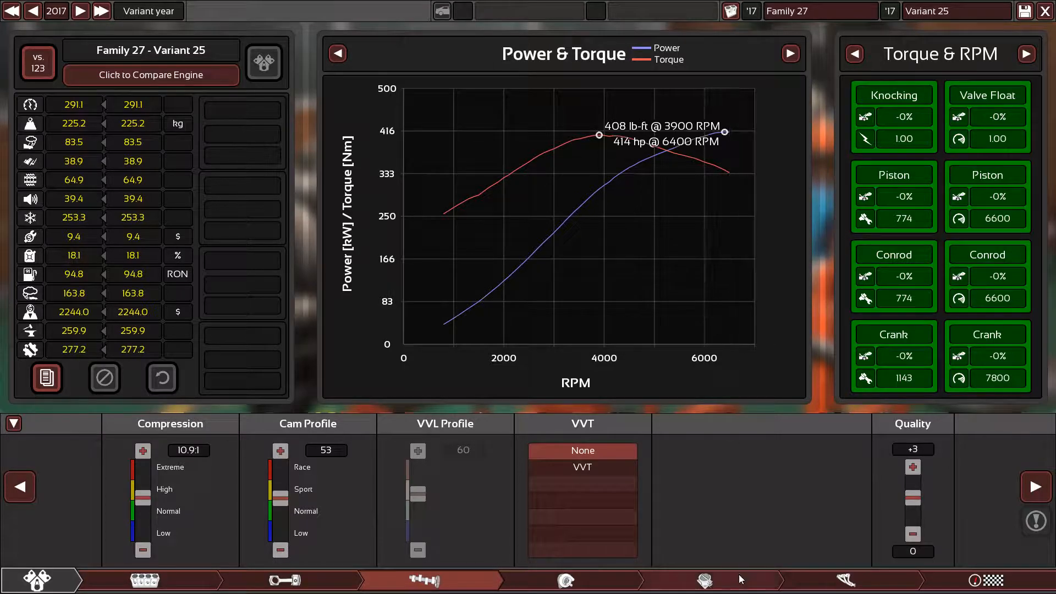
click(704, 580)
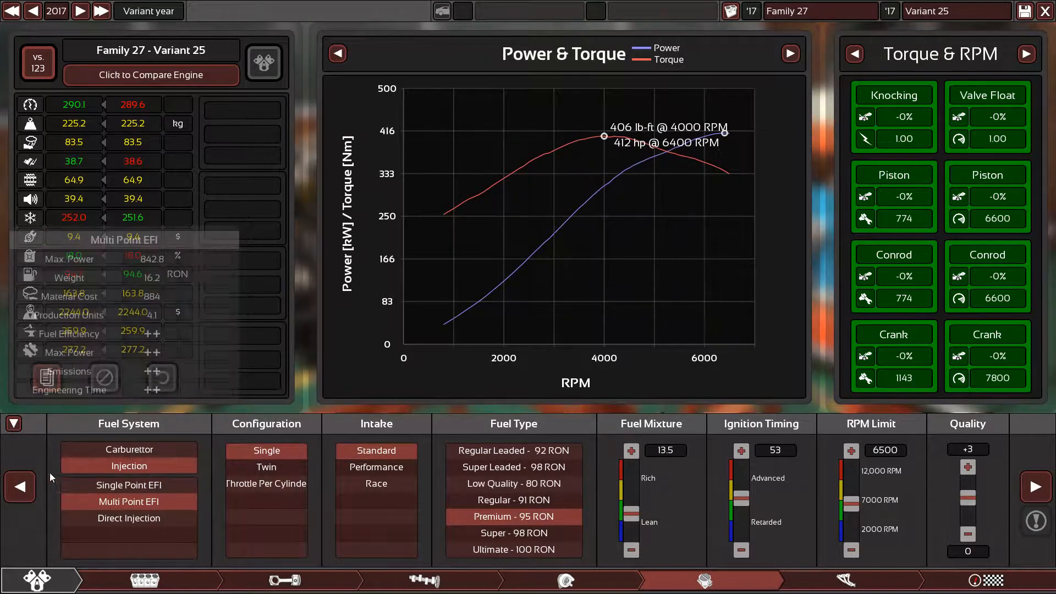
click(13, 423)
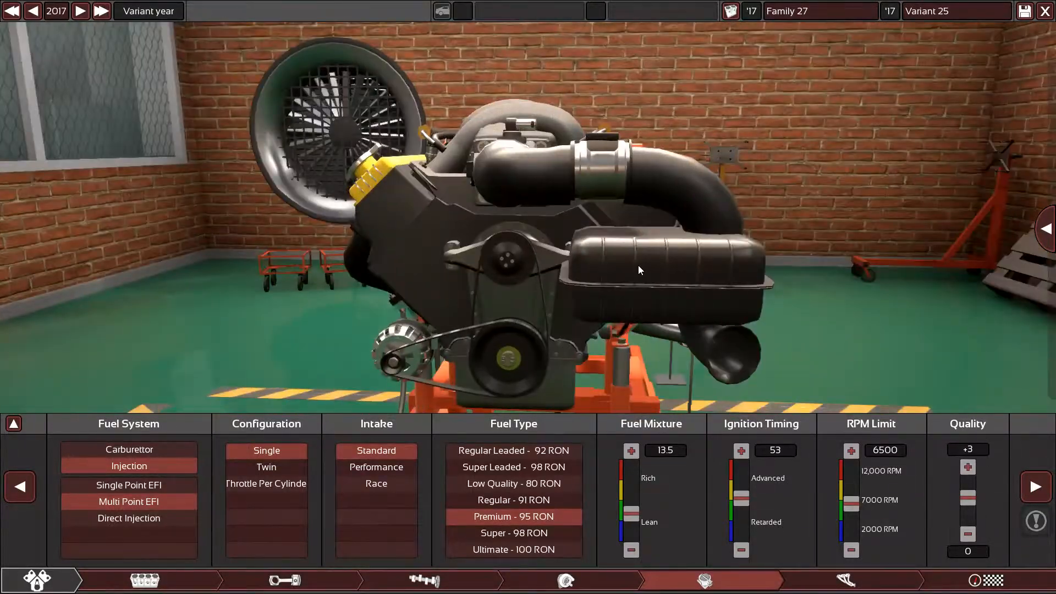
Step: Orbit the engine and bring the exhaust settings back beside the charts
drag(639, 270, 492, 256)
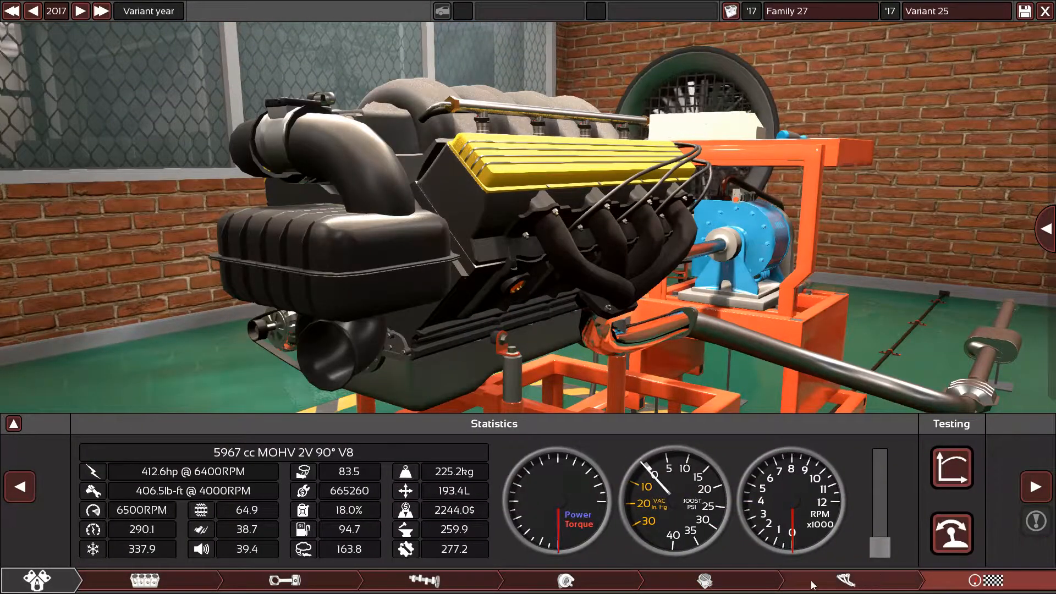
click(845, 580)
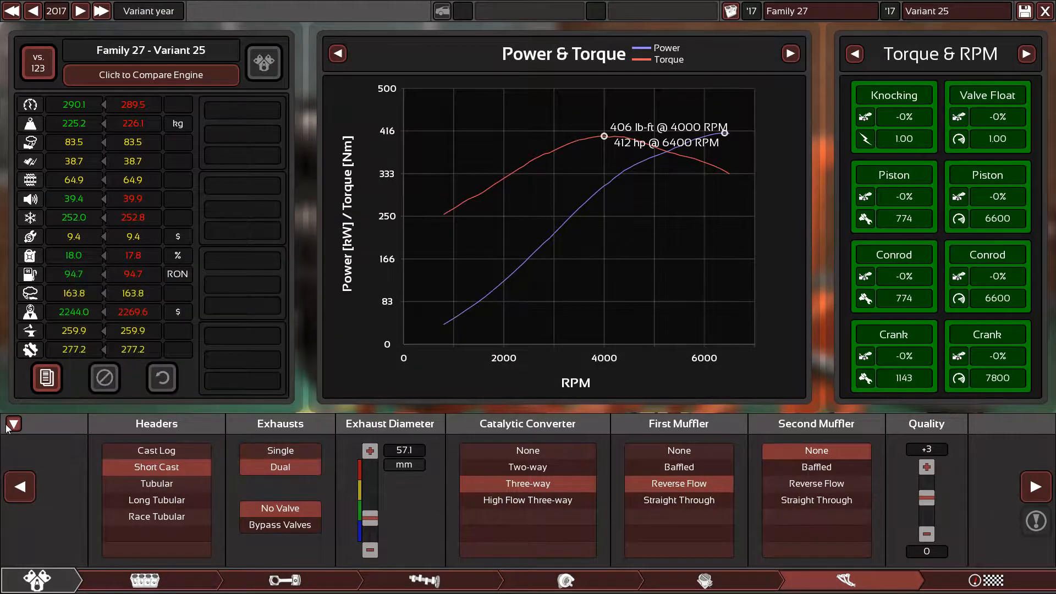
click(12, 423)
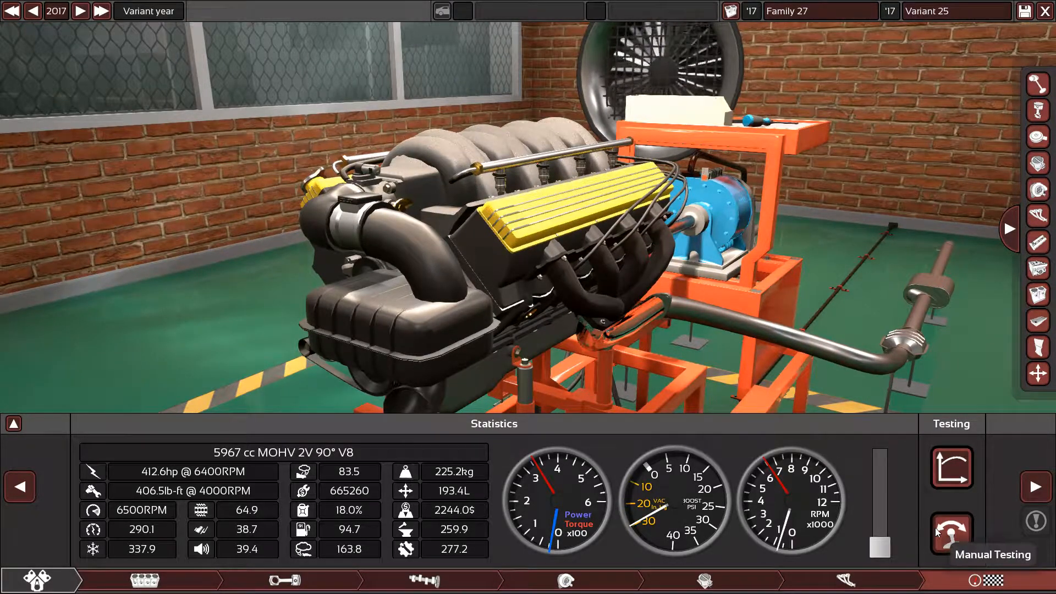
click(951, 534)
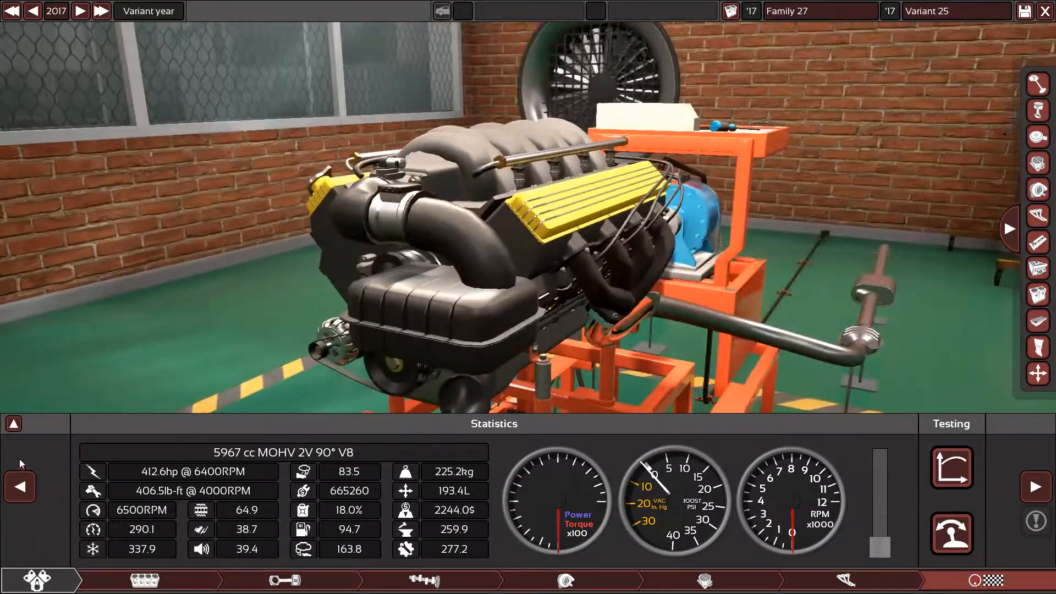
click(12, 423)
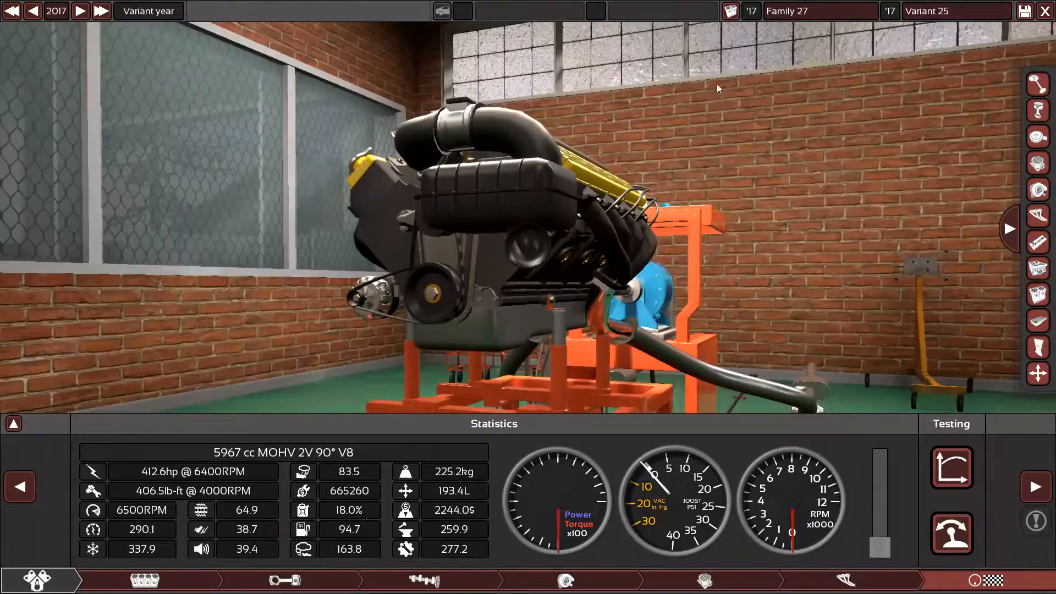
Step: Enter 'Chevy-LS2- 412 HP' as family name and 'Stock Replica' as variant name
text(Fa)
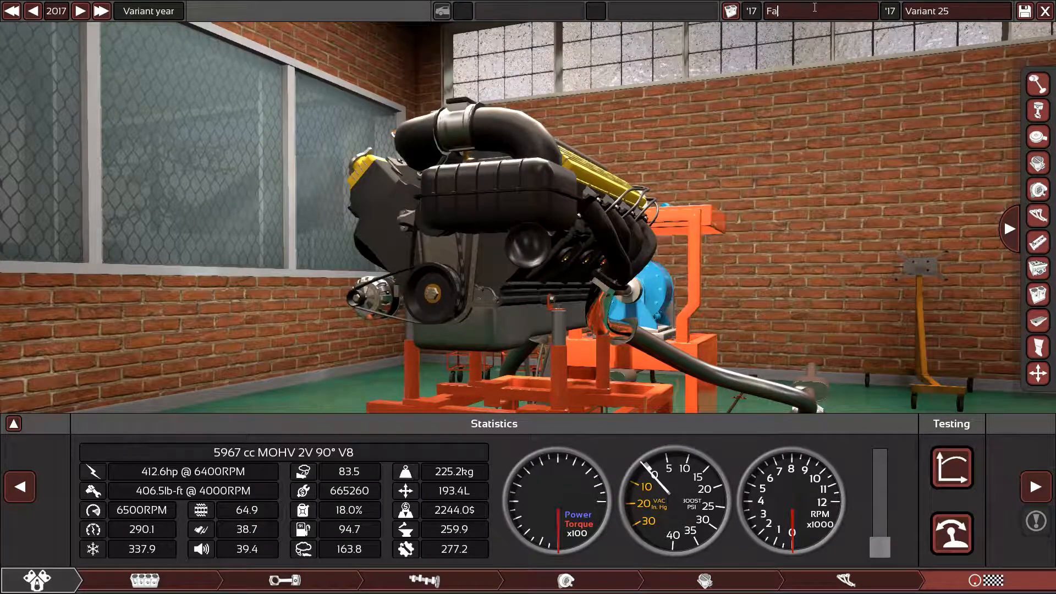
text(Chevy-LS2- 412 HP)
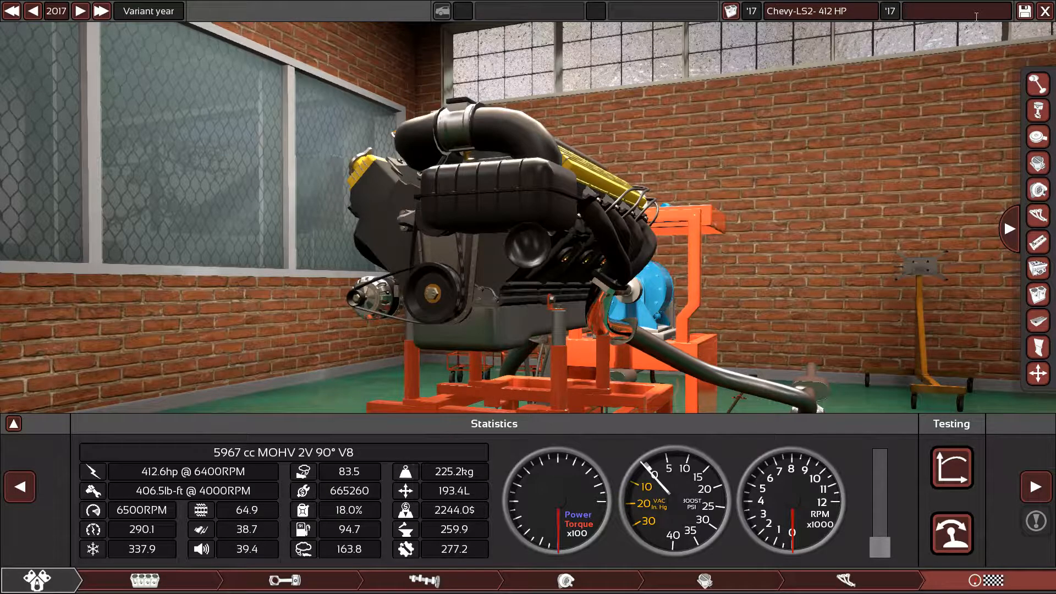
text(Stock)
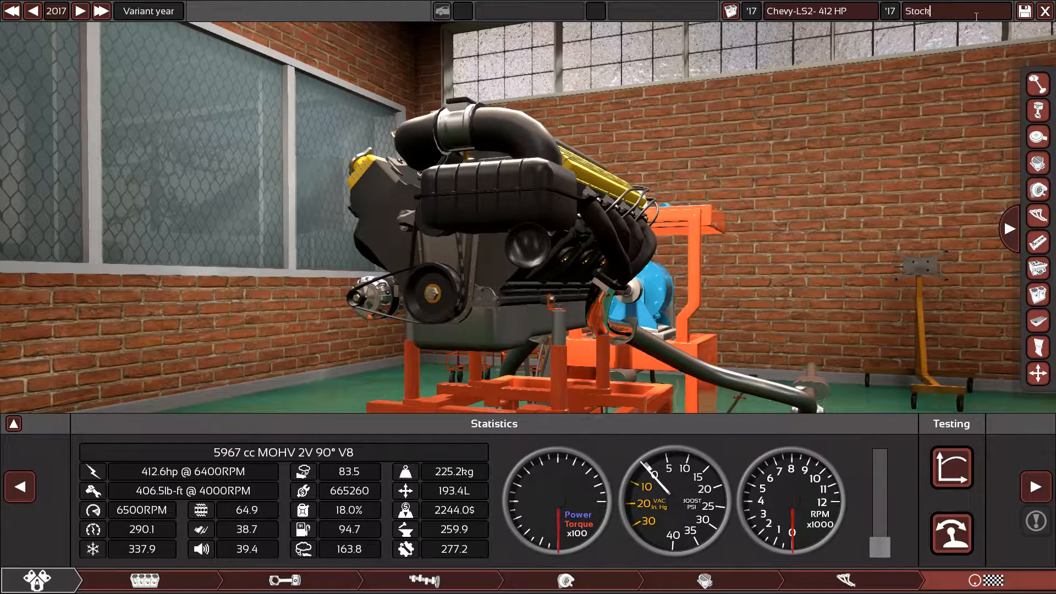
text(Replica)
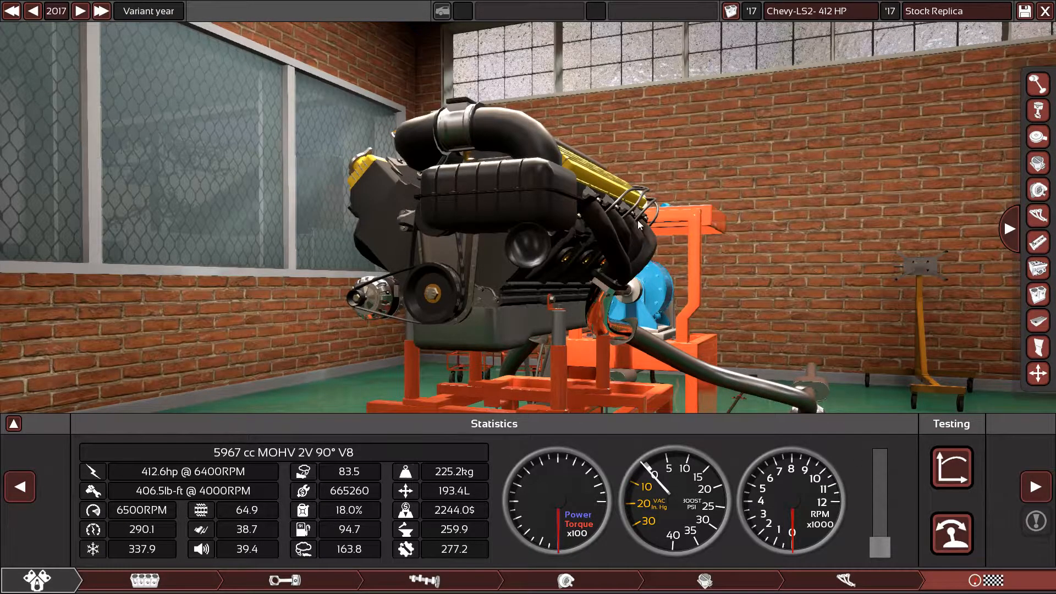
drag(640, 226, 781, 394)
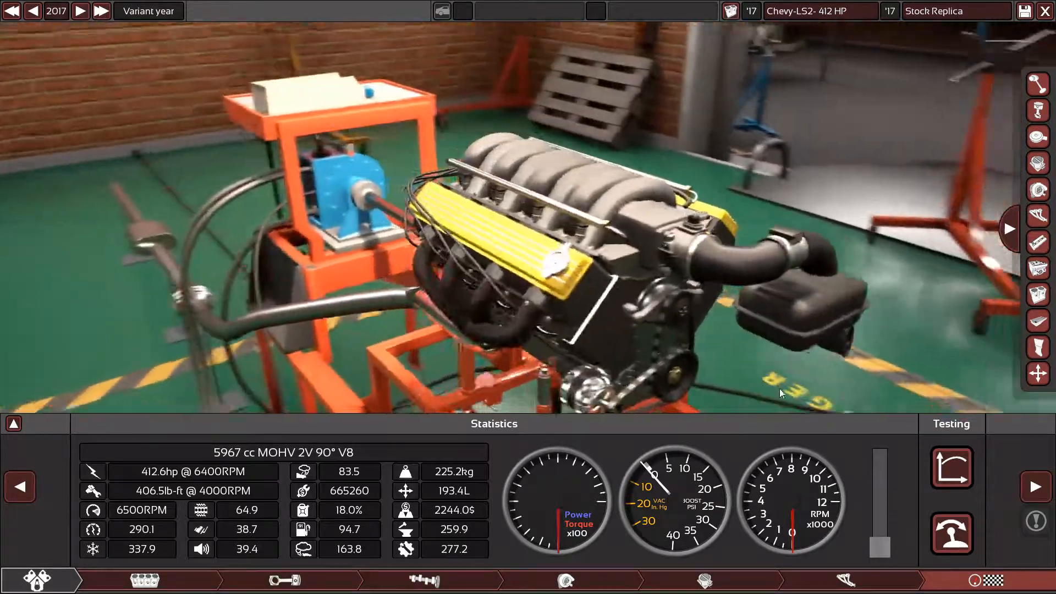